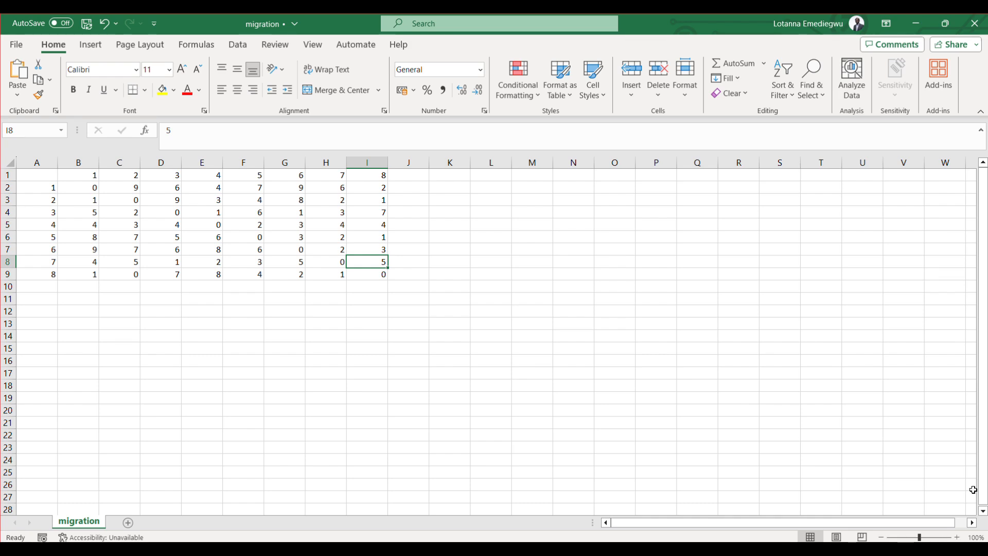
pyautogui.moveTo(827, 435)
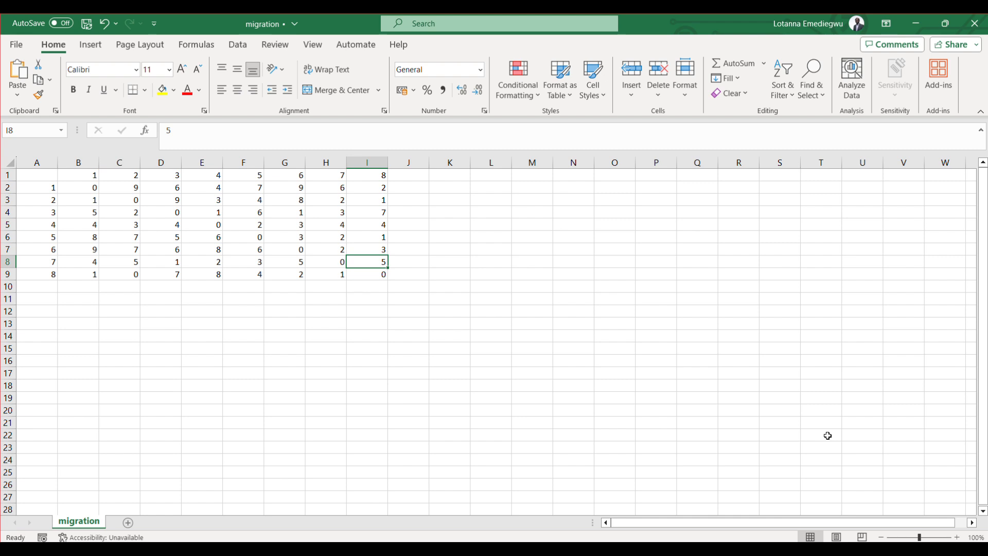
pyautogui.moveTo(746, 417)
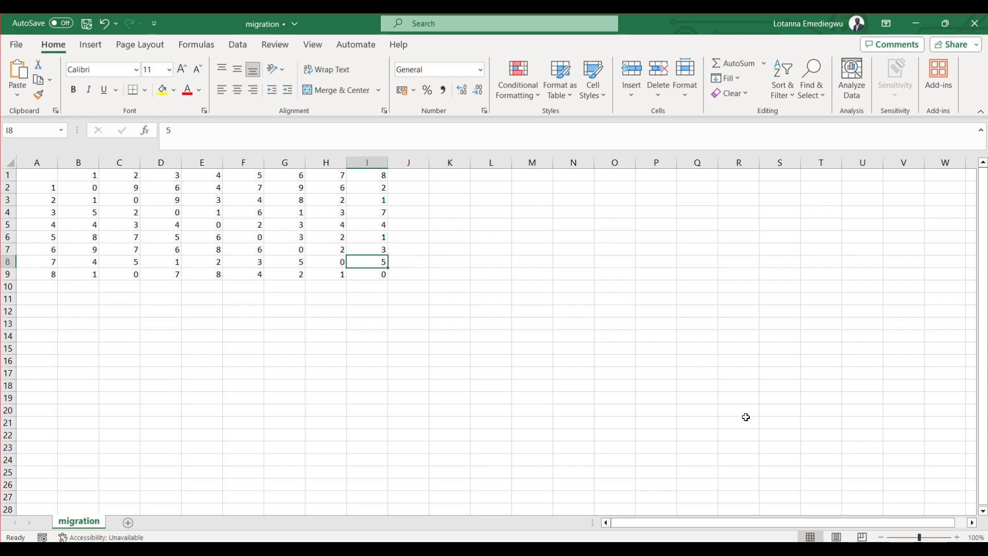
pyautogui.moveTo(43, 176)
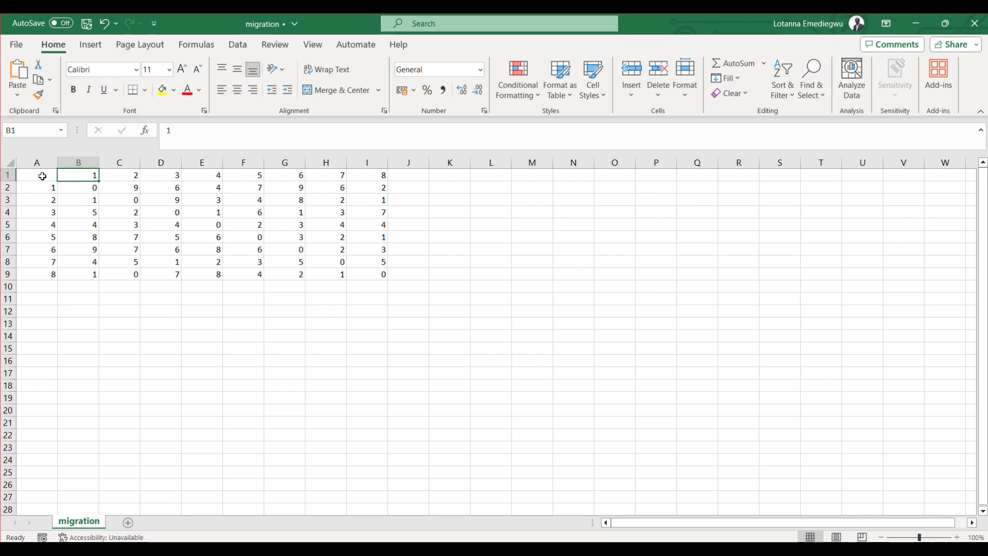
# - Review the migration CSV's destination columns, origin rows, flow counts and zero self-flow cell
pyautogui.click(161, 175)
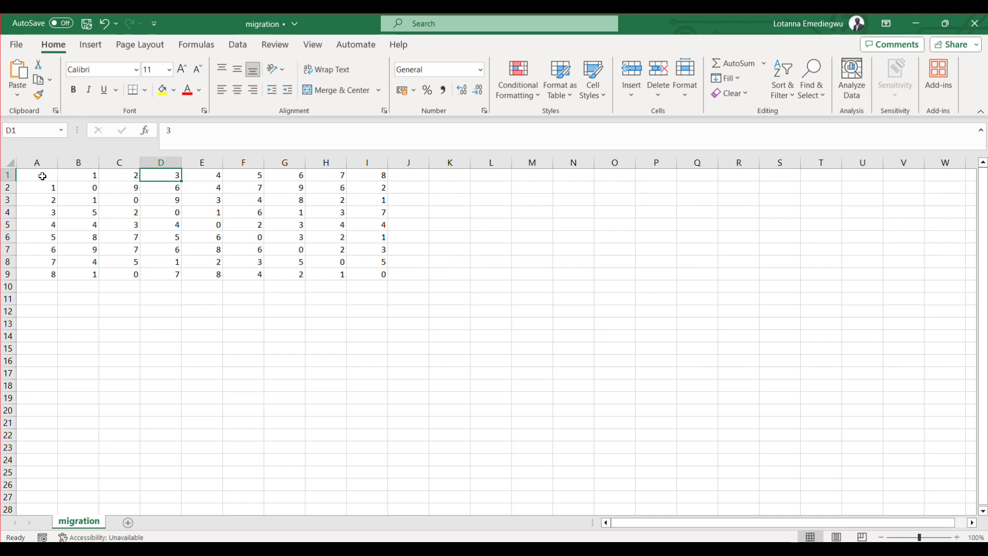
pyautogui.click(325, 175)
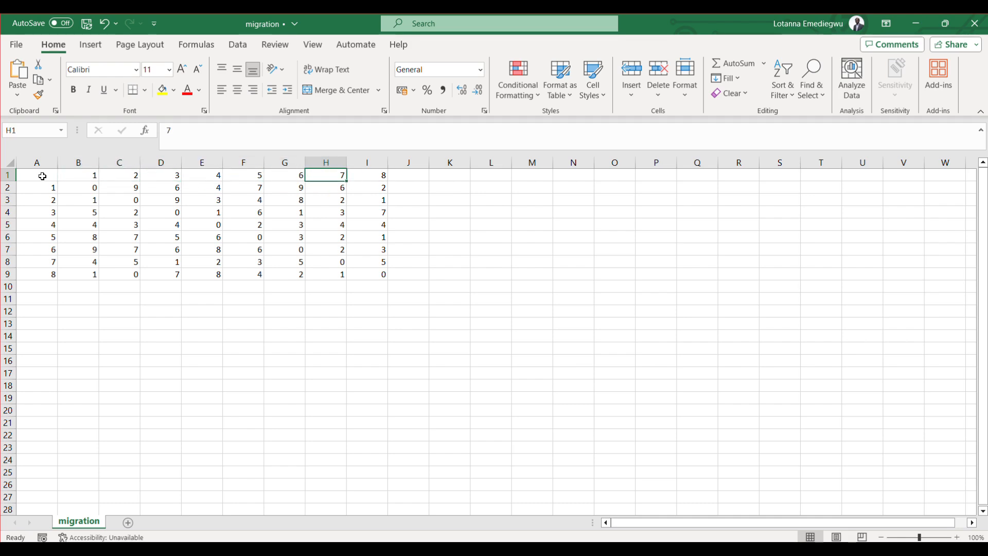
pyautogui.click(36, 249)
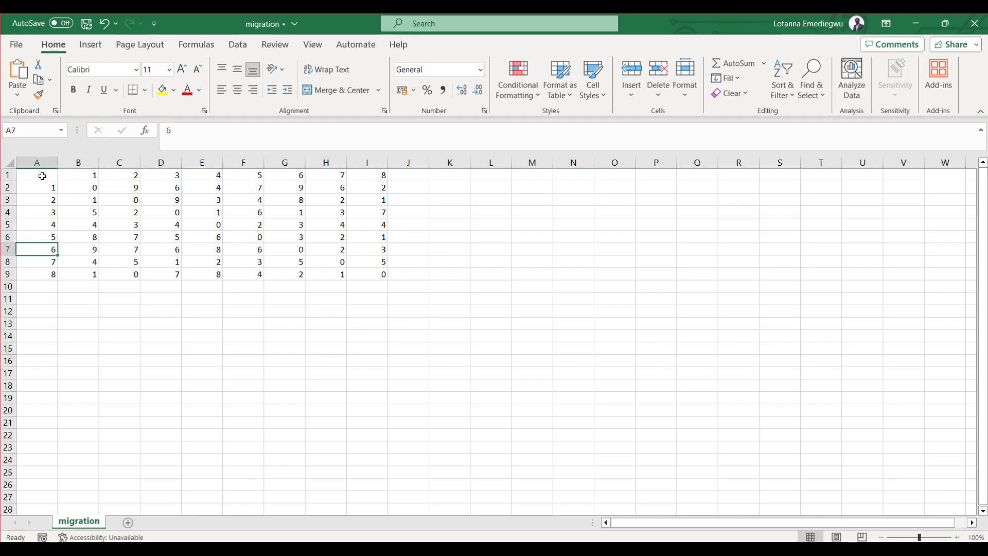
pyautogui.click(36, 274)
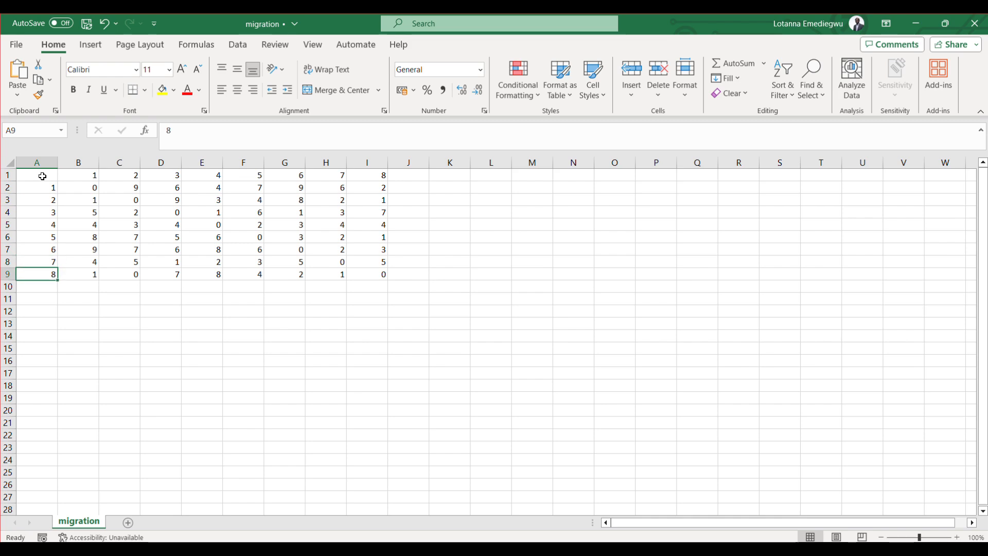
pyautogui.click(36, 224)
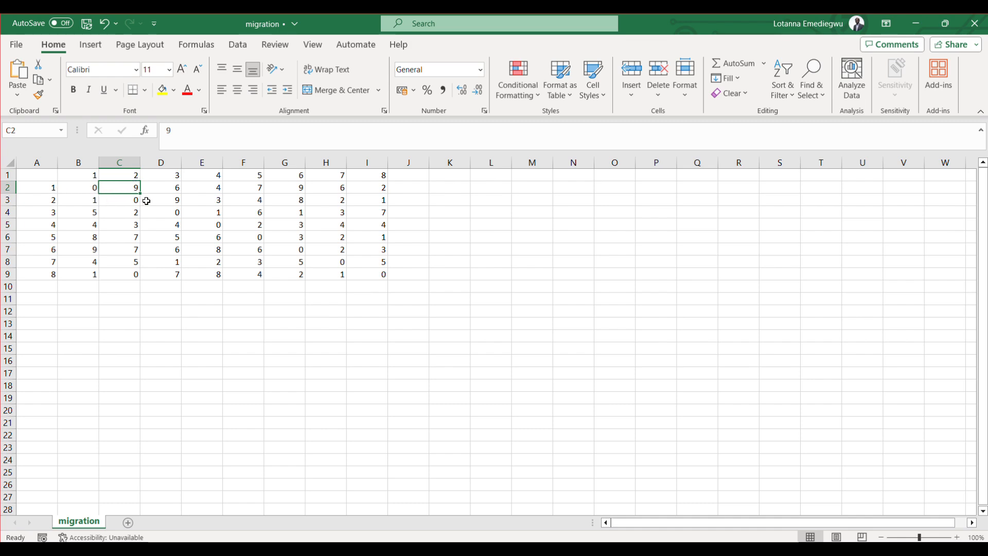
pyautogui.moveTo(271, 247)
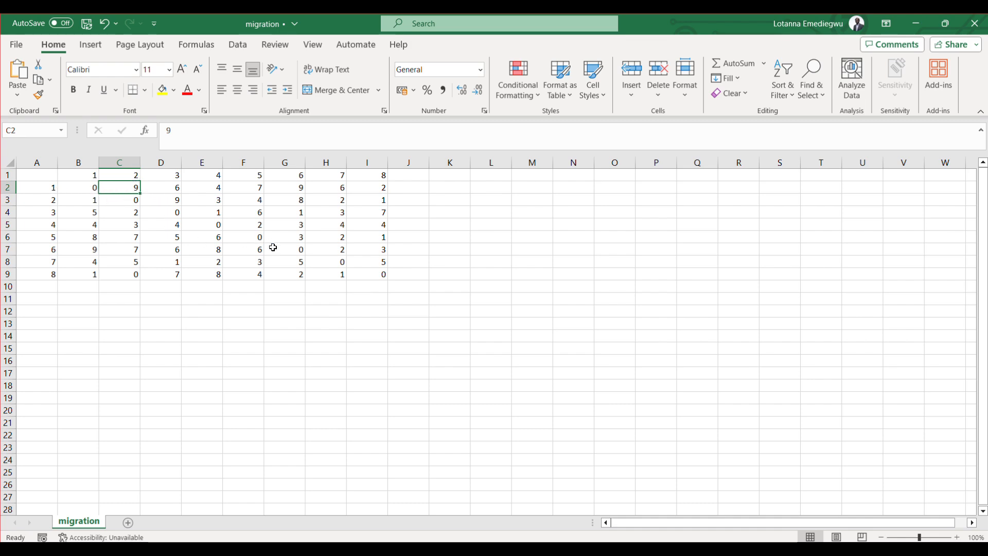
pyautogui.click(284, 236)
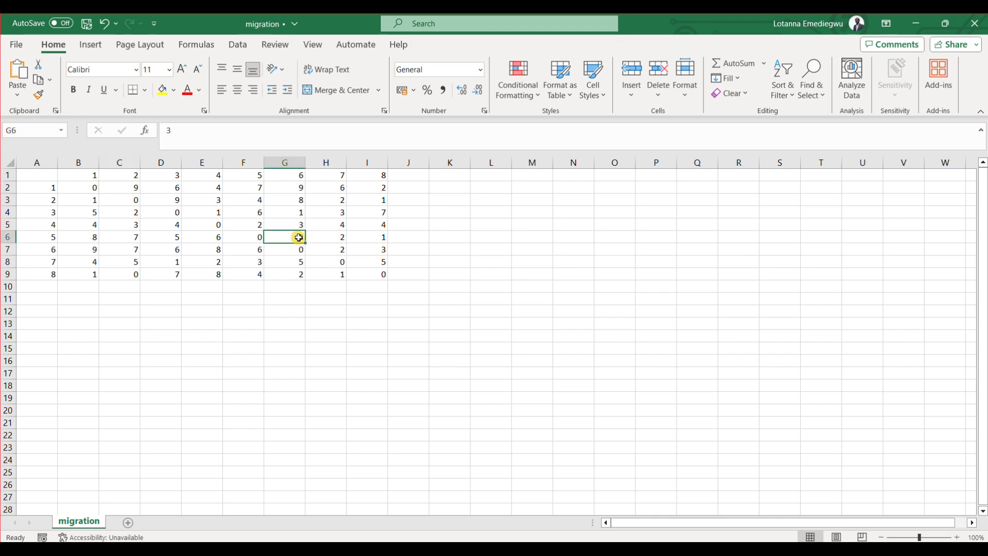
pyautogui.moveTo(303, 173)
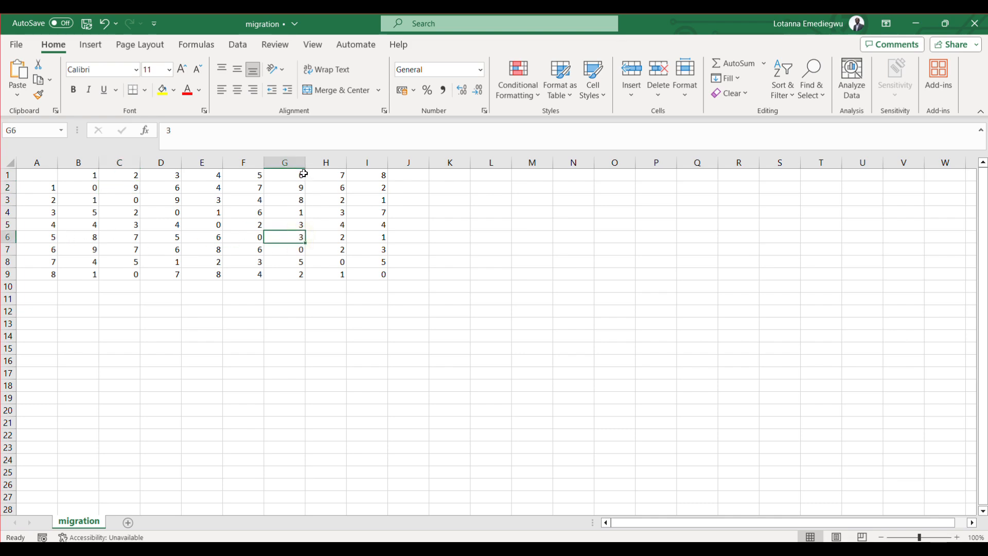
pyautogui.moveTo(293, 239)
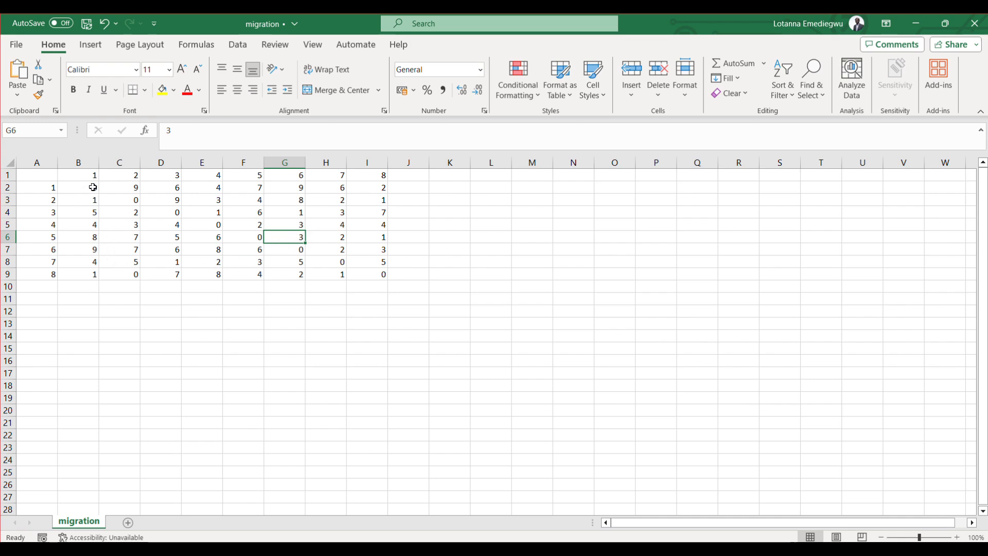
pyautogui.click(78, 187)
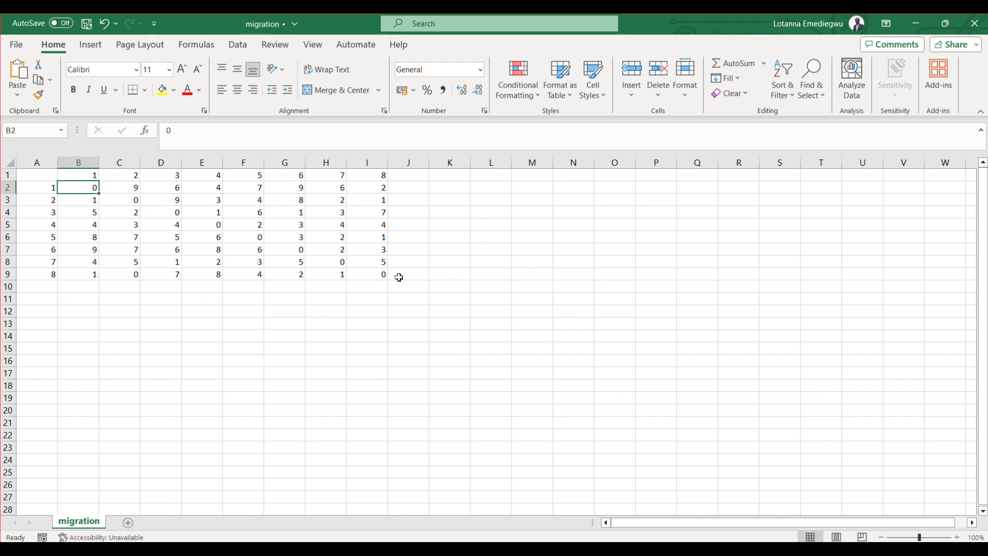
pyautogui.moveTo(302, 248)
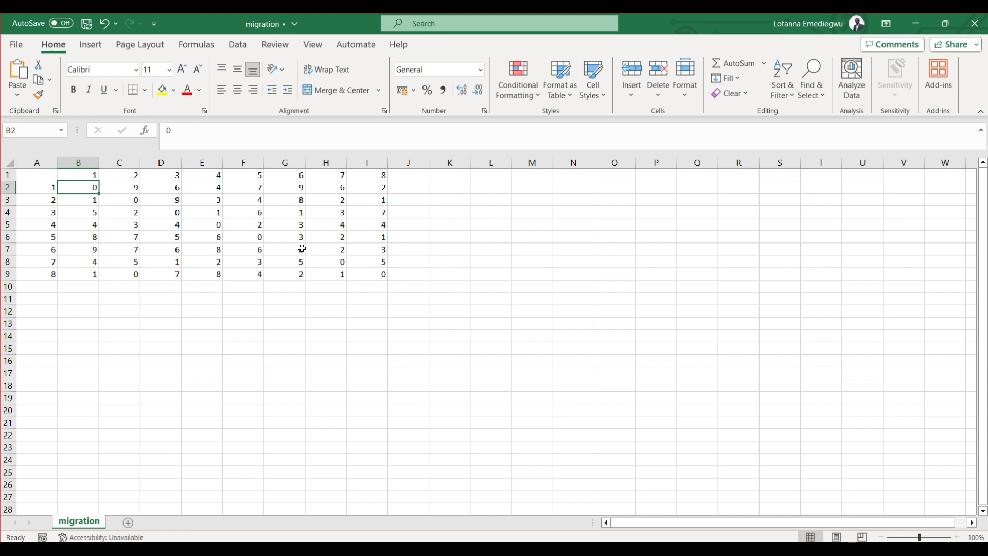
pyautogui.moveTo(229, 234)
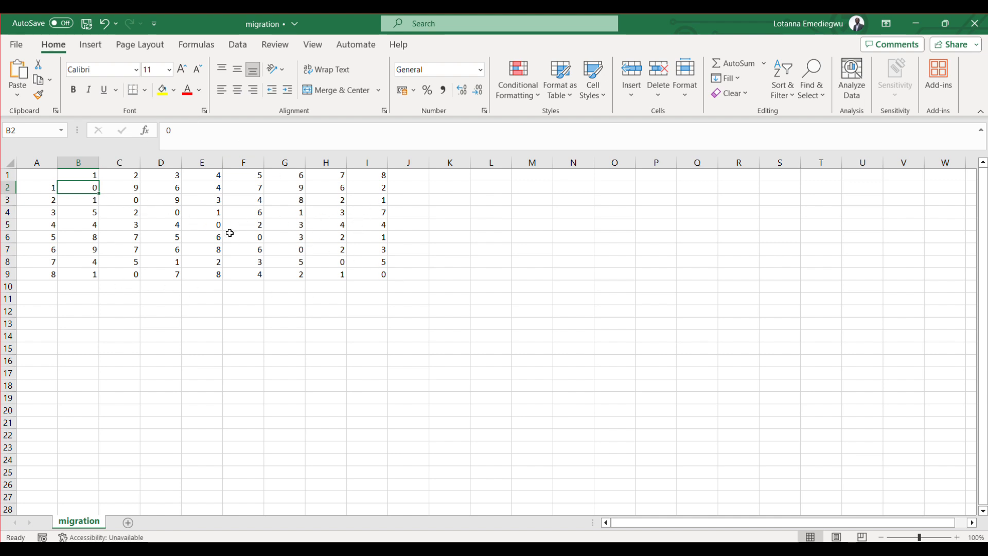
pyautogui.moveTo(353, 251)
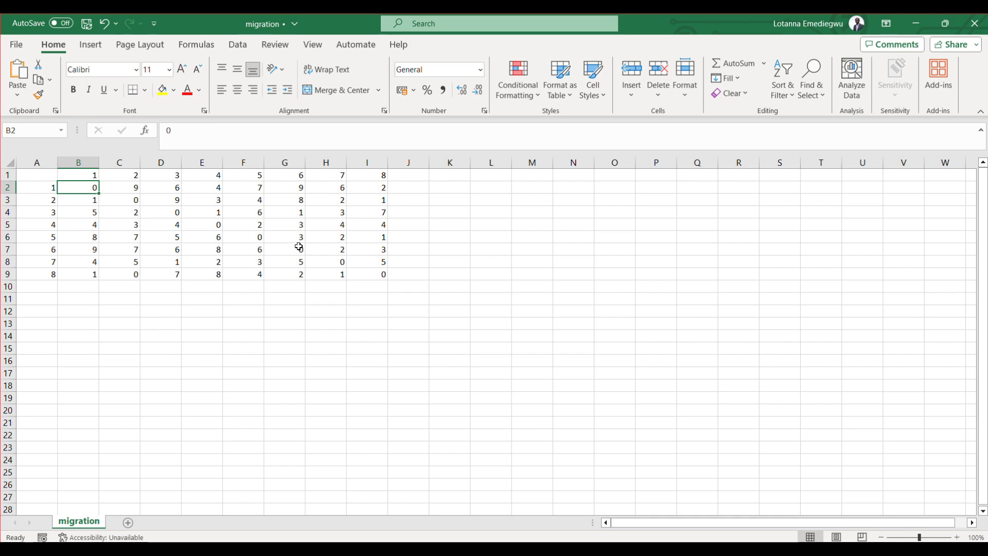
pyautogui.moveTo(574, 361)
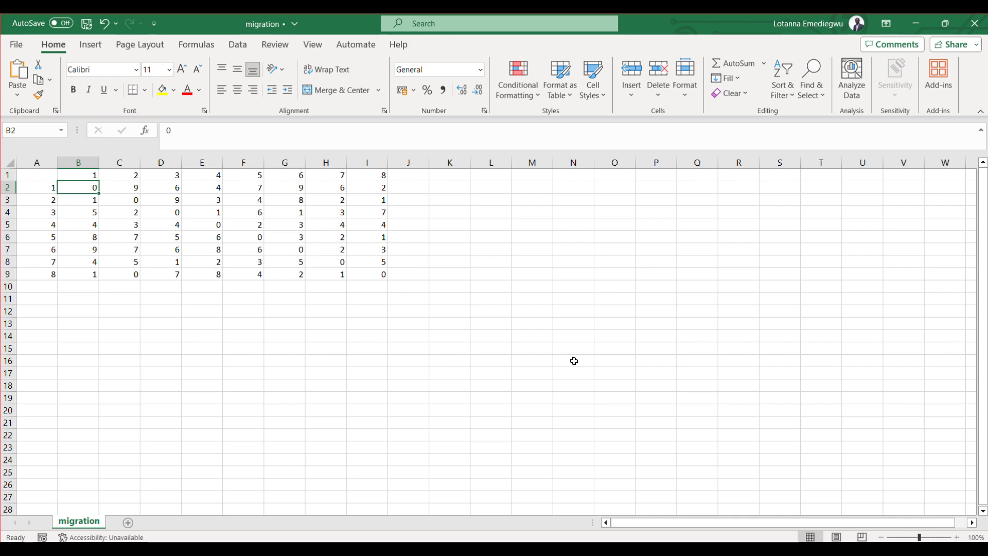
pyautogui.moveTo(442, 384)
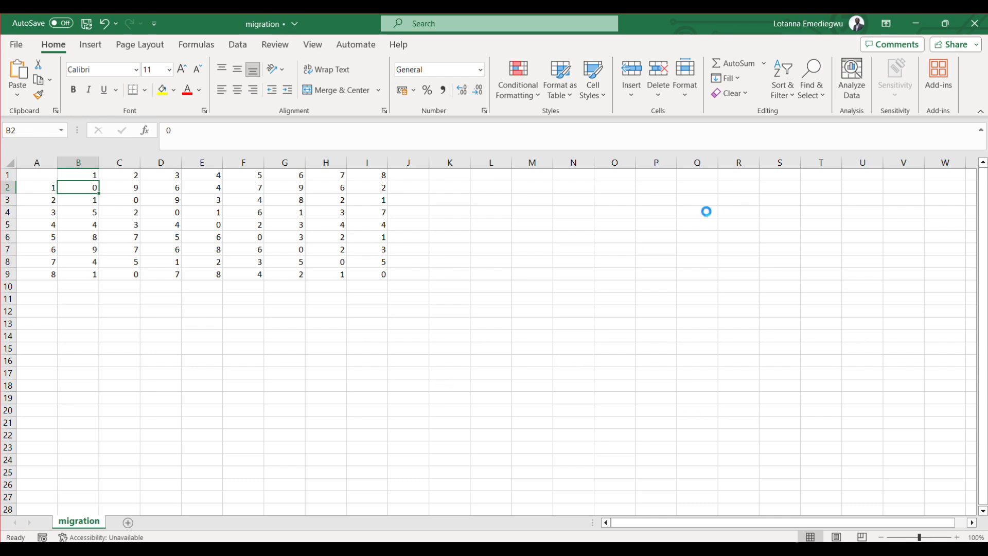
pyautogui.moveTo(916, 24)
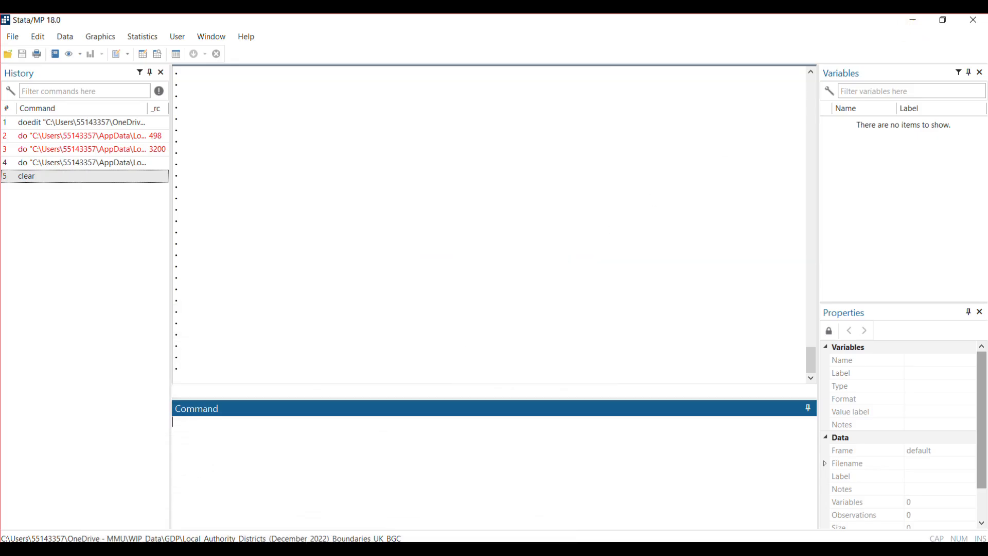
pyautogui.moveTo(274, 501)
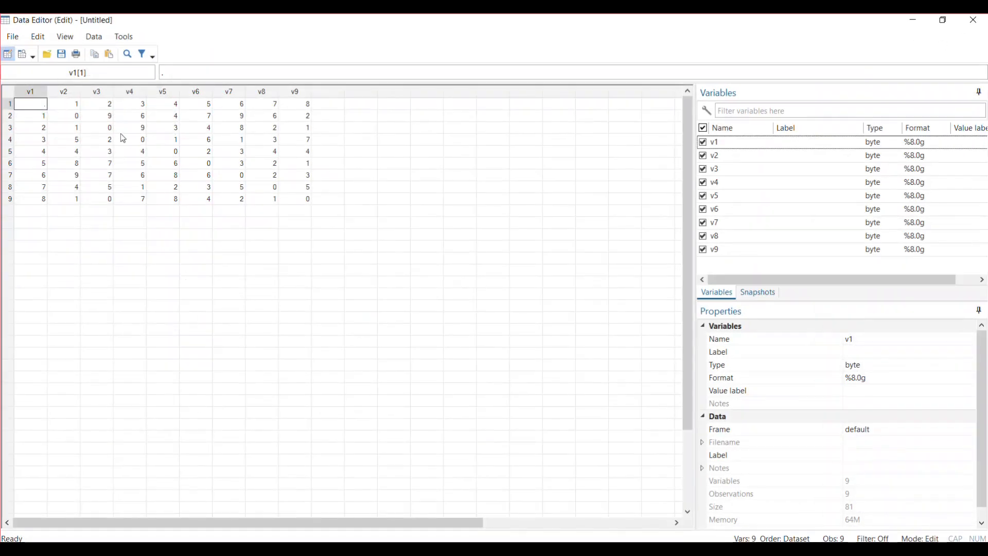
pyautogui.moveTo(54, 107)
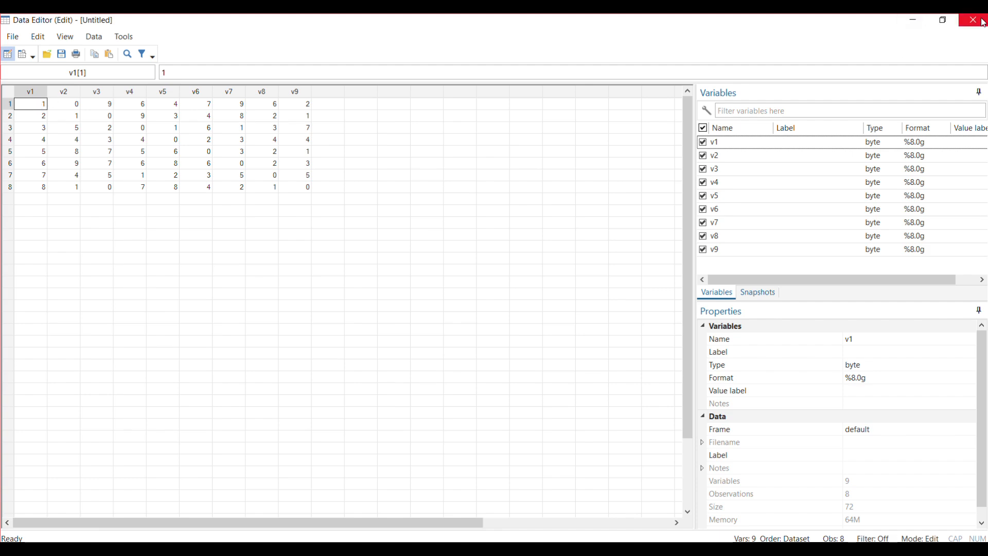
# - Close the Data Editor to return to the do-file code
pyautogui.click(974, 20)
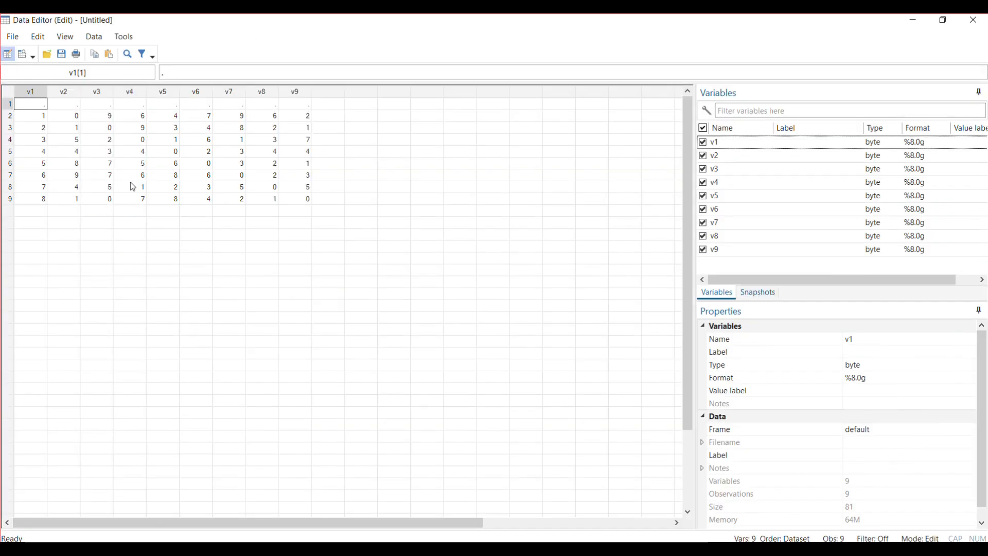
pyautogui.moveTo(71, 116)
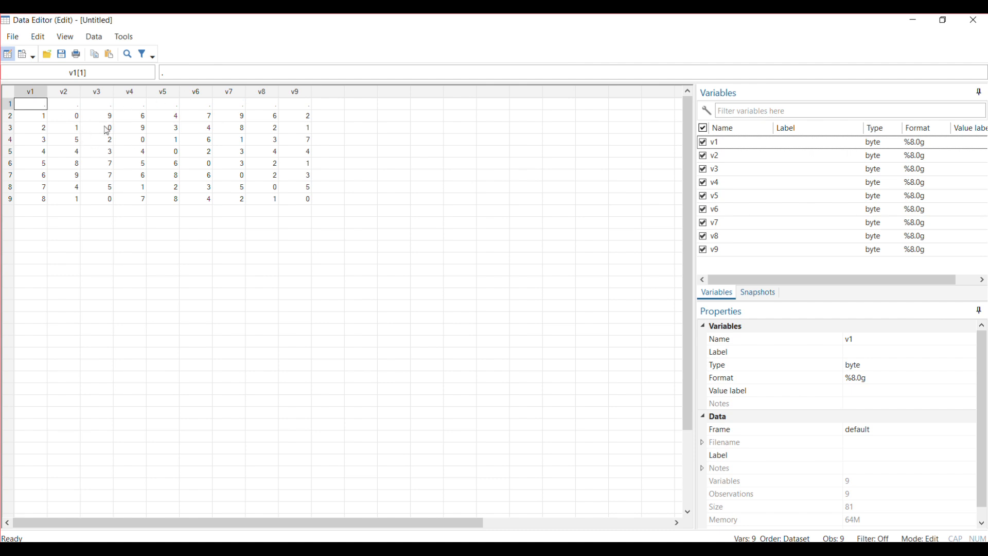
pyautogui.moveTo(32, 120)
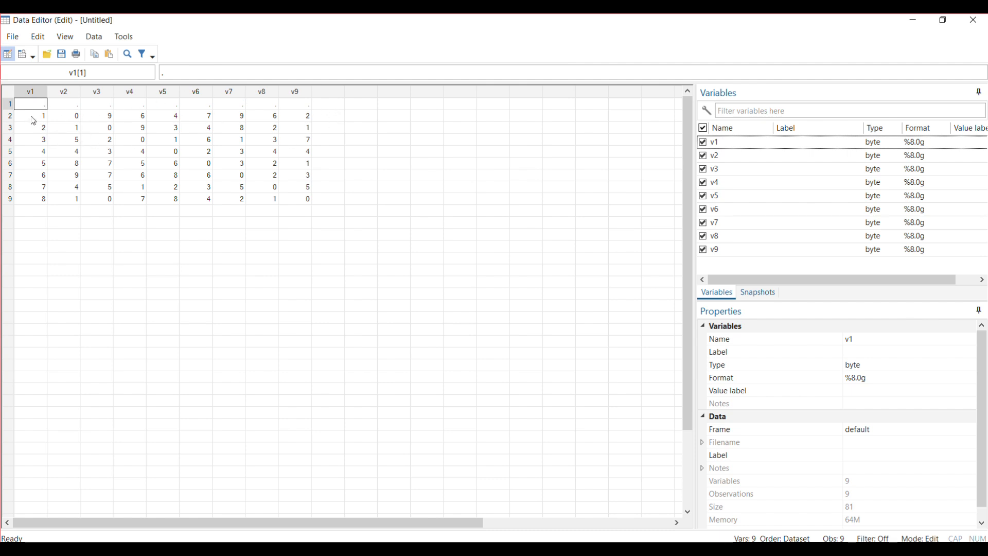
pyautogui.moveTo(69, 121)
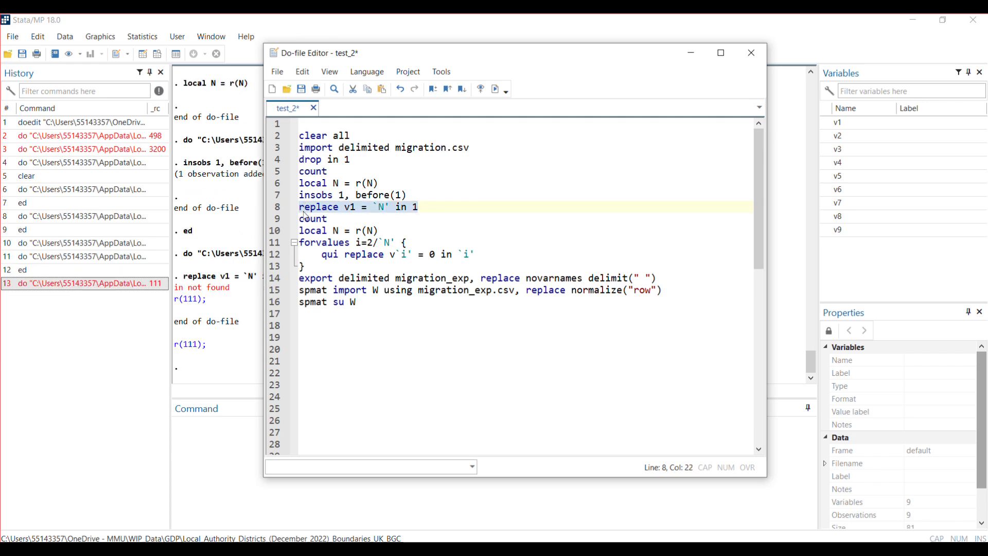
# - Run the replace v1 = `N' in 1 and count lines, setting observation 1 to 8
pyautogui.click(345, 218)
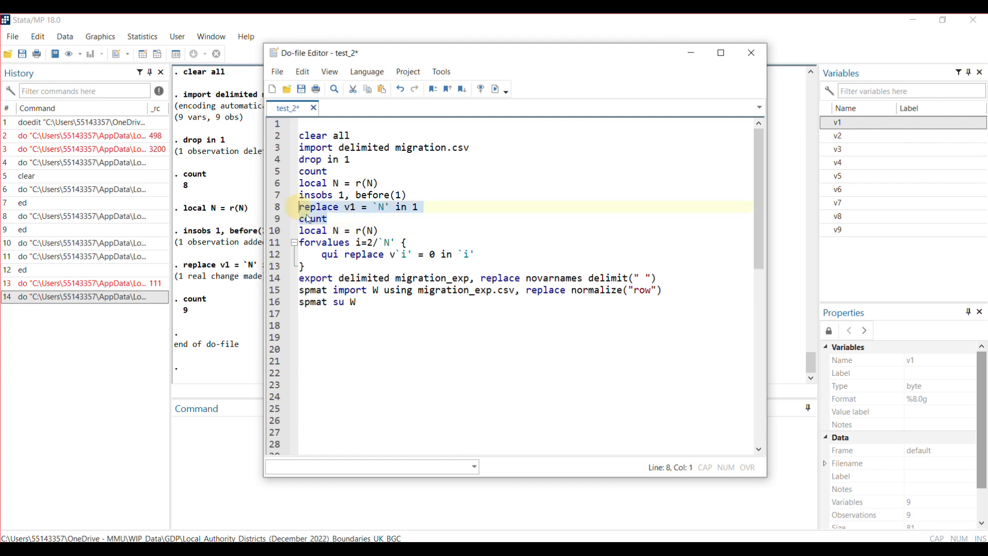
pyautogui.click(751, 53)
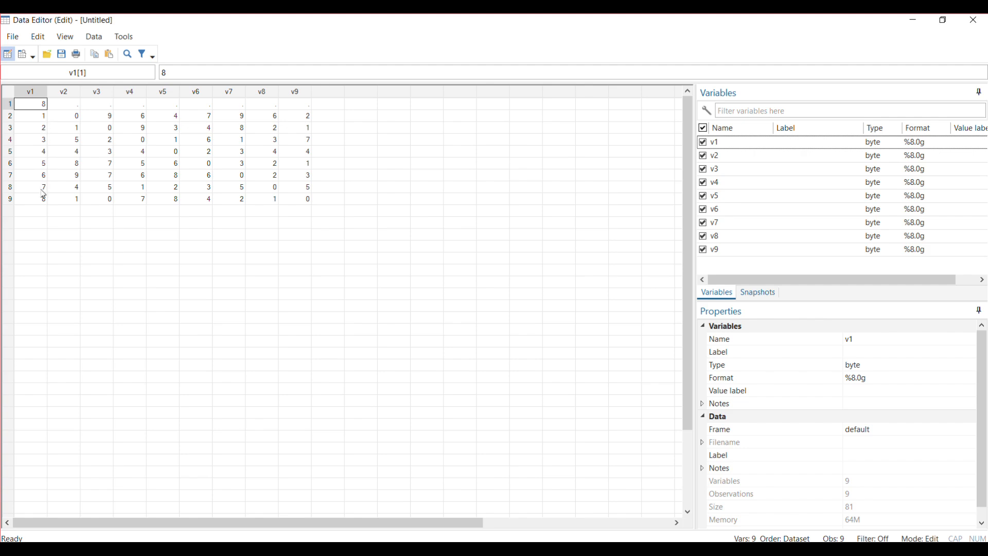
pyautogui.click(63, 103)
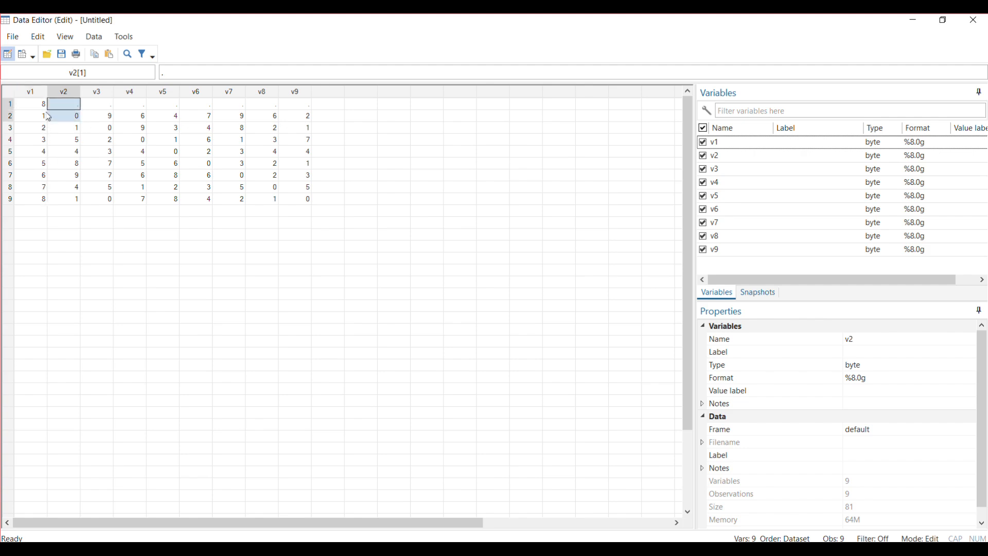
pyautogui.click(29, 115)
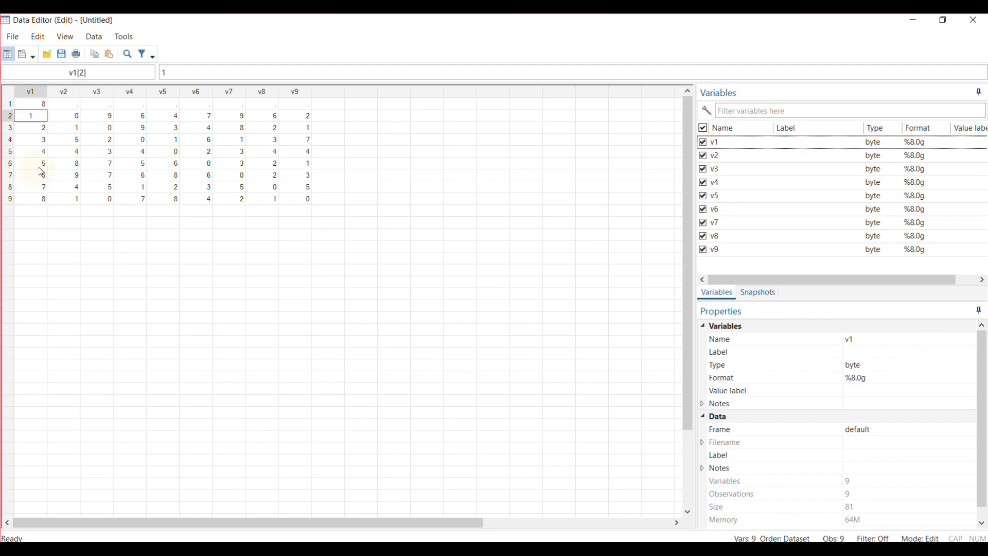
pyautogui.click(30, 164)
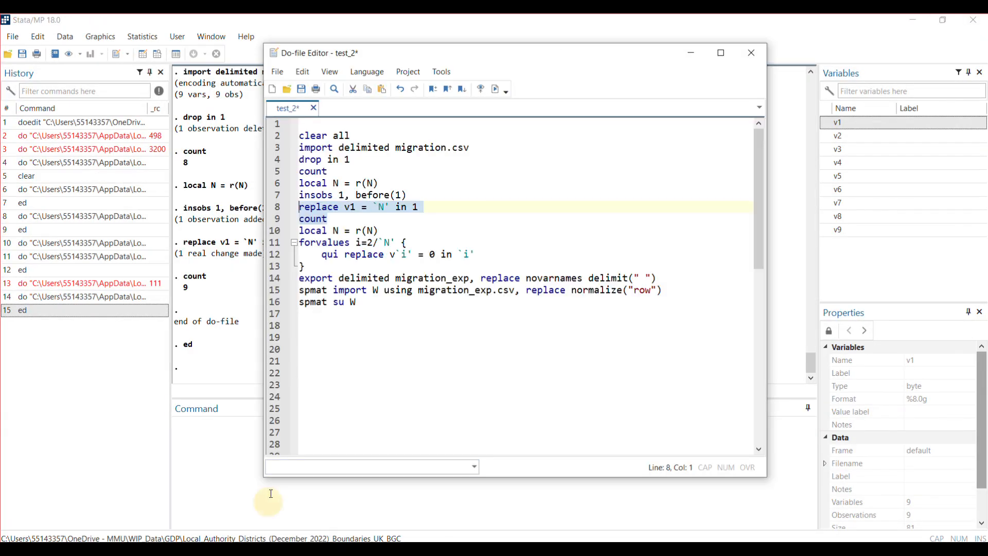
# - Select the local N = r(N) line and forvalues loop that zeroes the diagonal
pyautogui.click(302, 229)
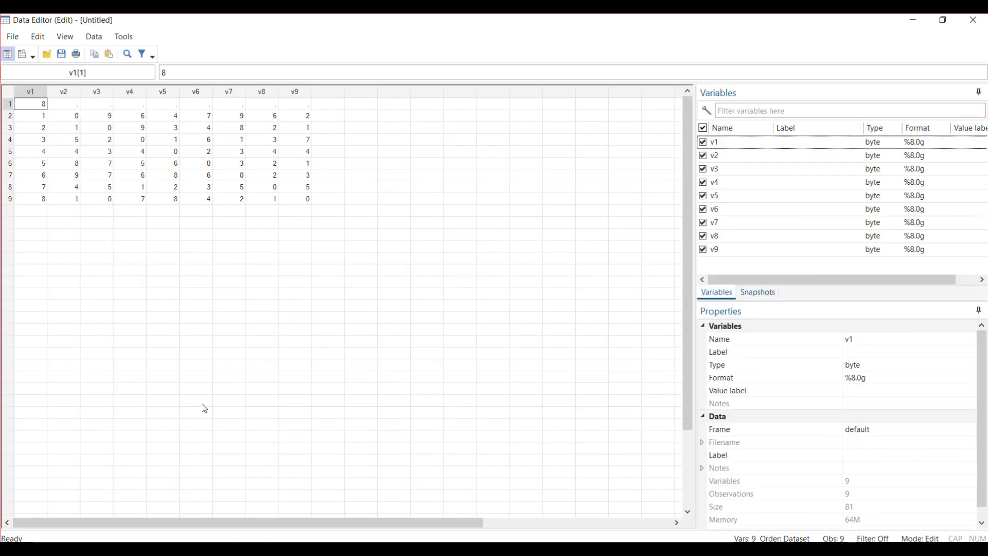
pyautogui.moveTo(43, 116)
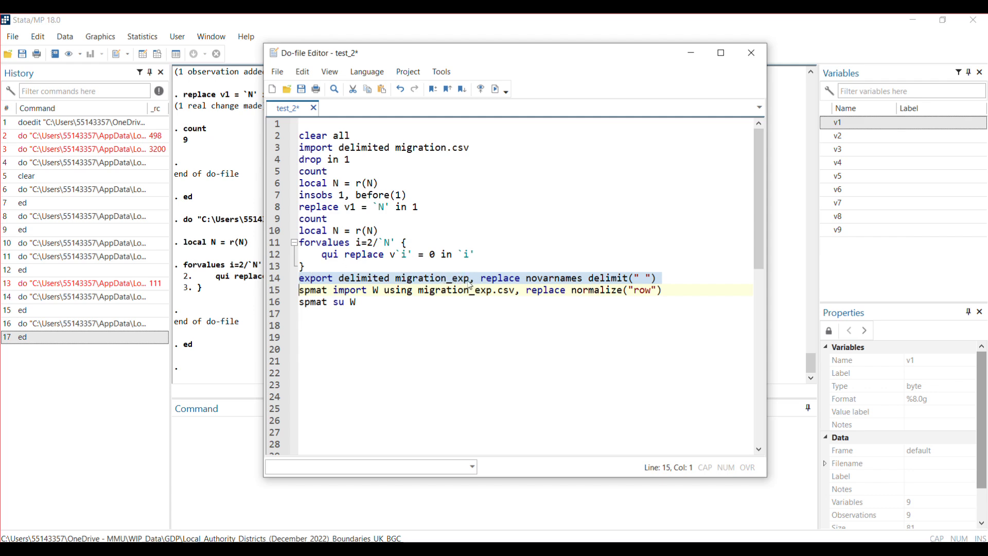
# - Run export delimited to migration_exp.csv, then spmat import W with replace normalize("row")
pyautogui.click(470, 278)
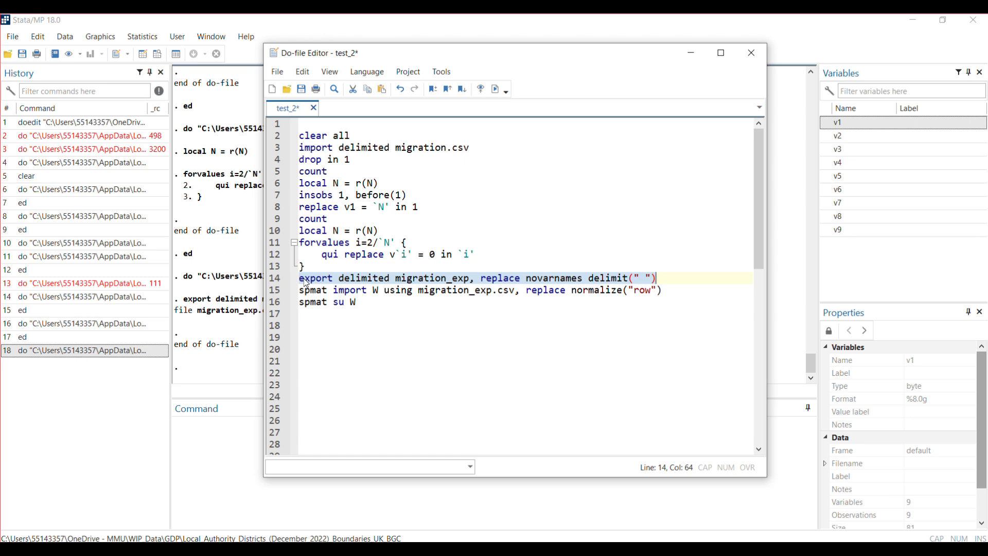
pyautogui.click(299, 291)
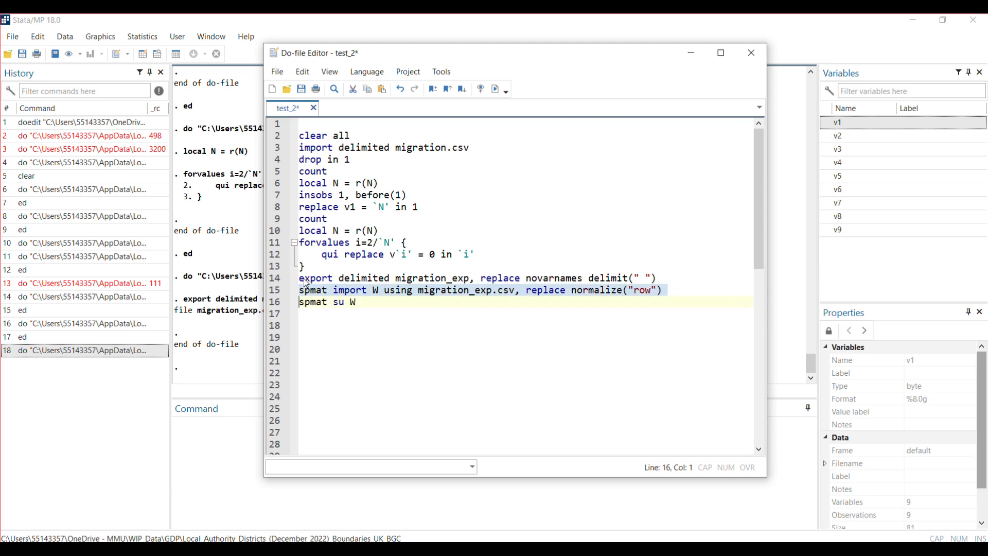
pyautogui.moveTo(421, 291)
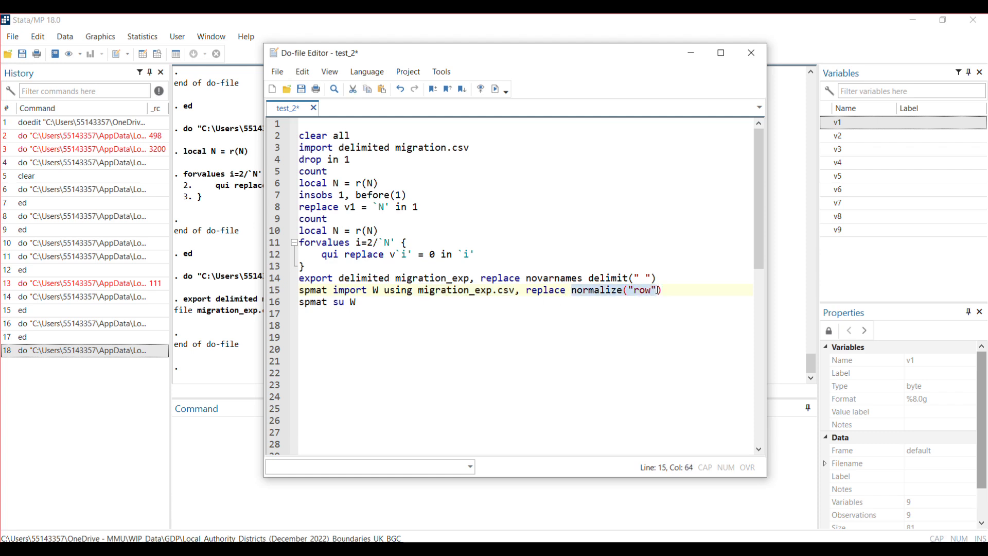
pyautogui.click(377, 290)
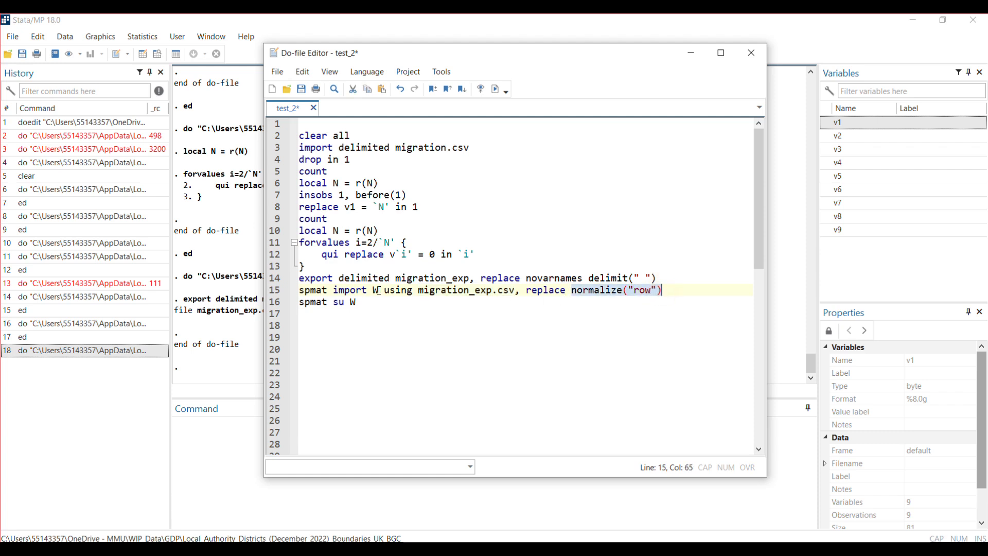
pyautogui.click(378, 290)
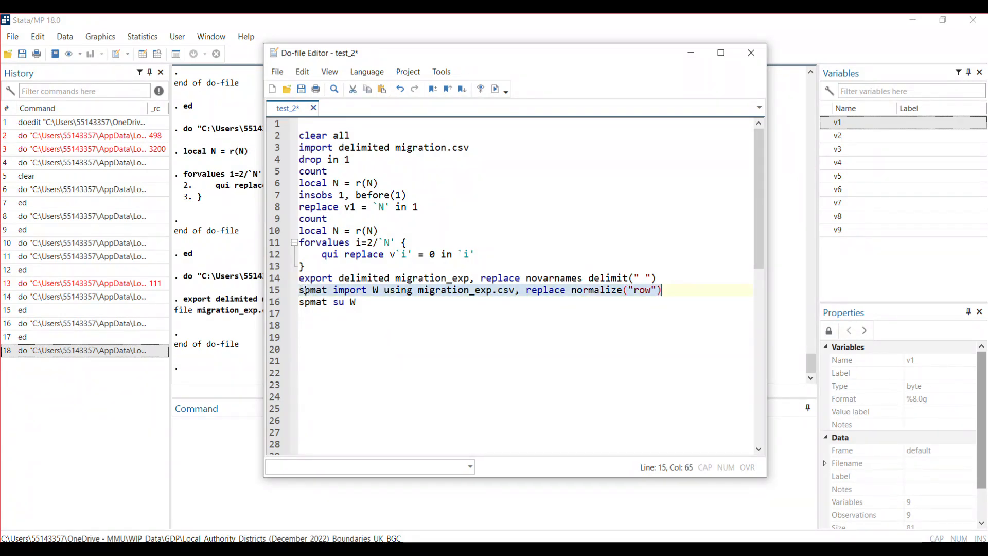
pyautogui.click(462, 88)
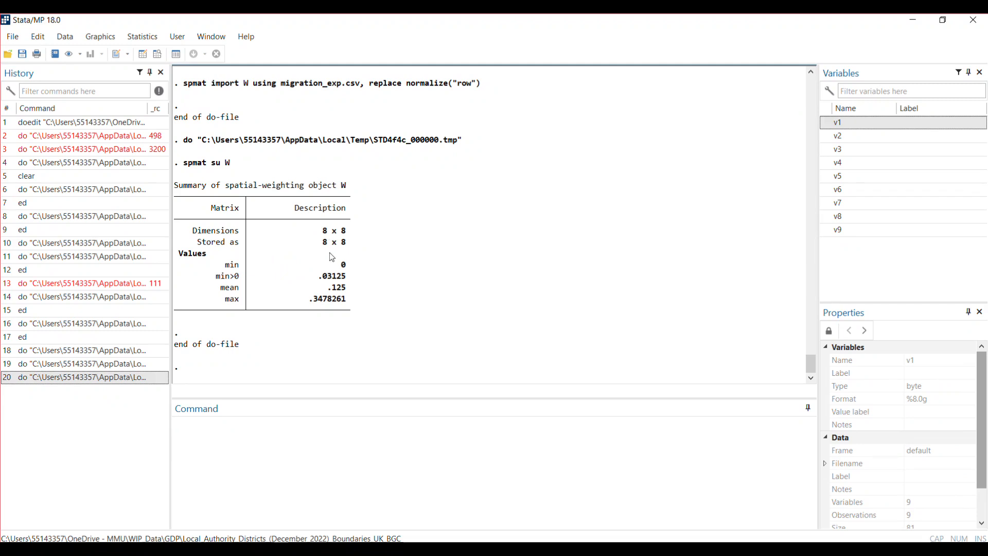
pyautogui.moveTo(316, 249)
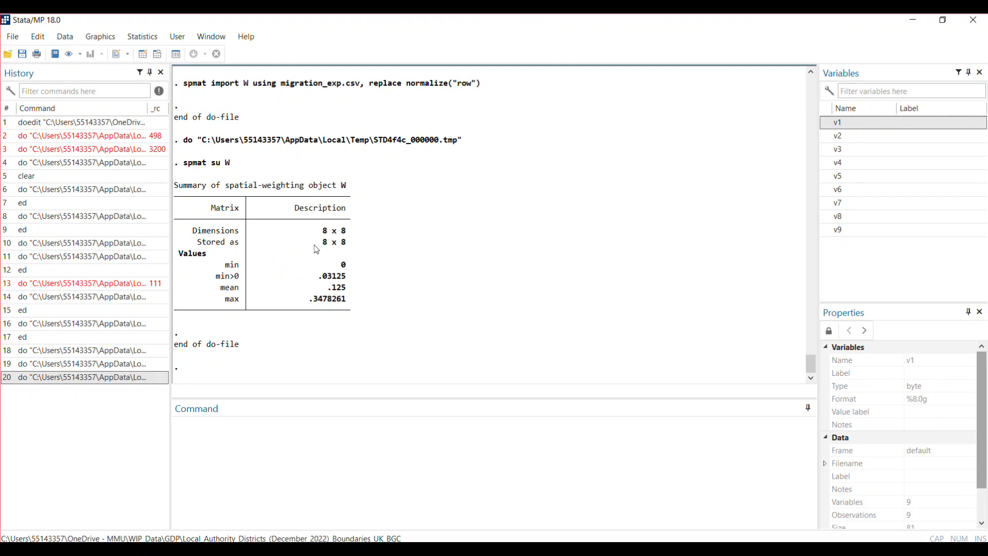